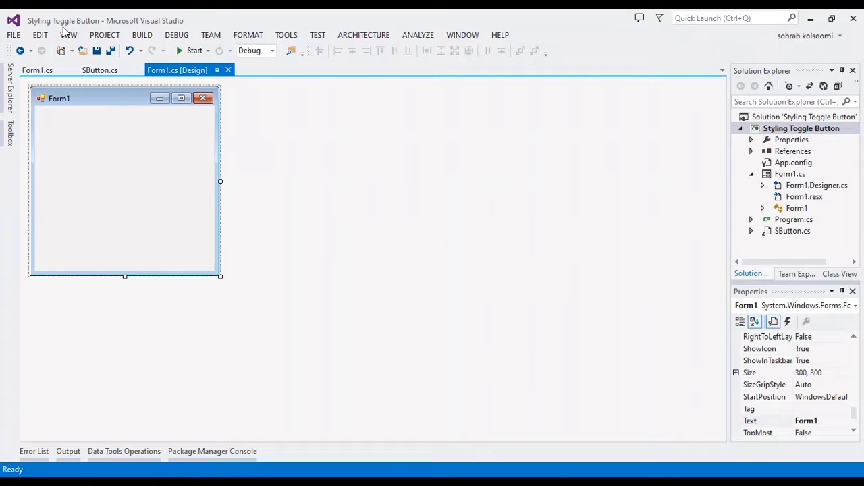
mouse_move(524, 223)
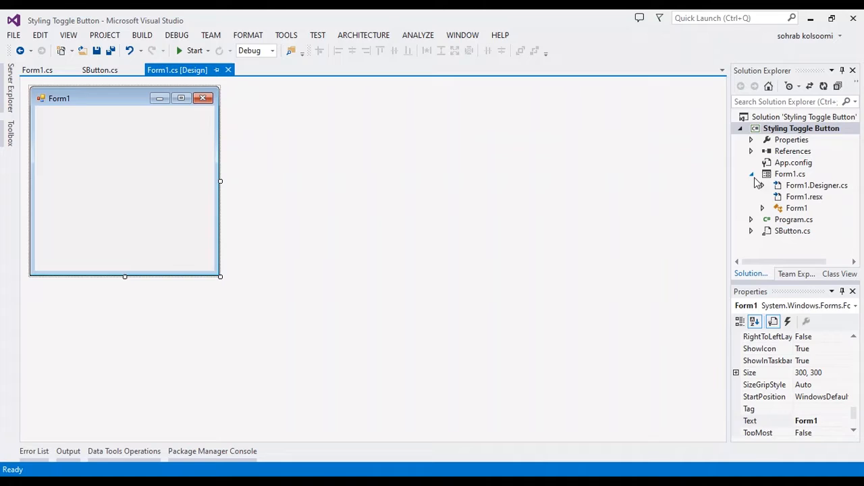
Step: Collapse the Form1.cs node in Solution Explorer so only top-level project files show
click(795, 127)
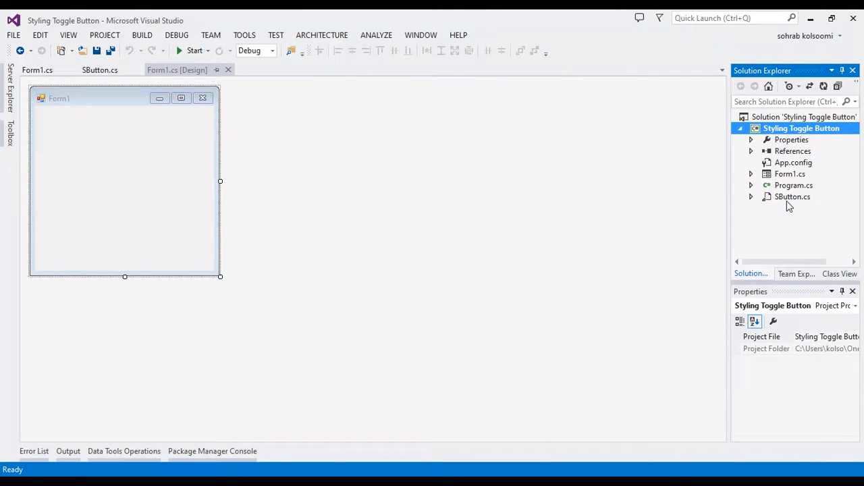
mouse_move(473, 186)
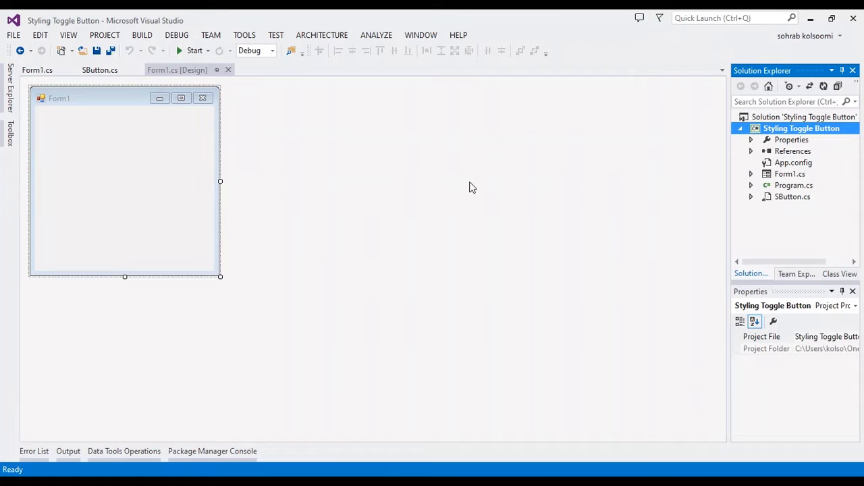
mouse_move(300, 200)
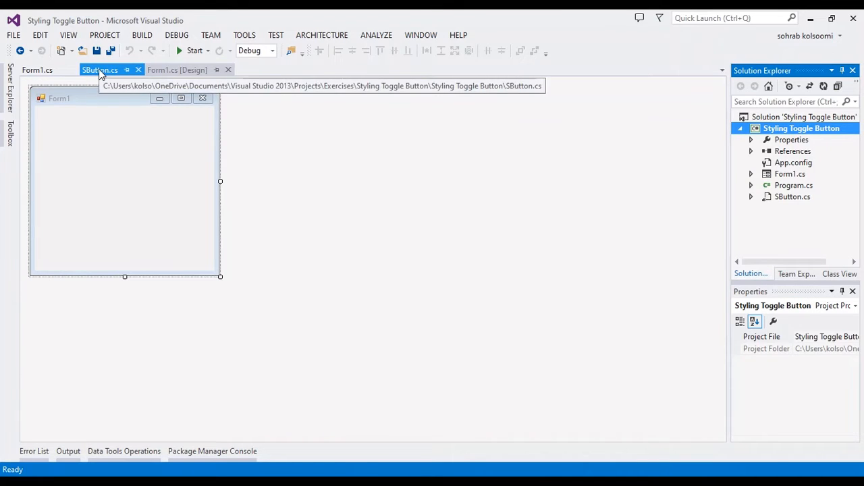
click(100, 71)
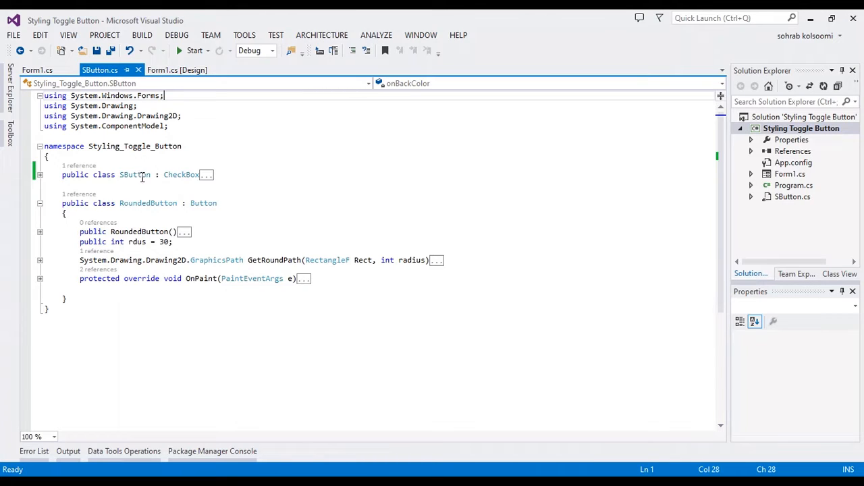
mouse_move(178, 183)
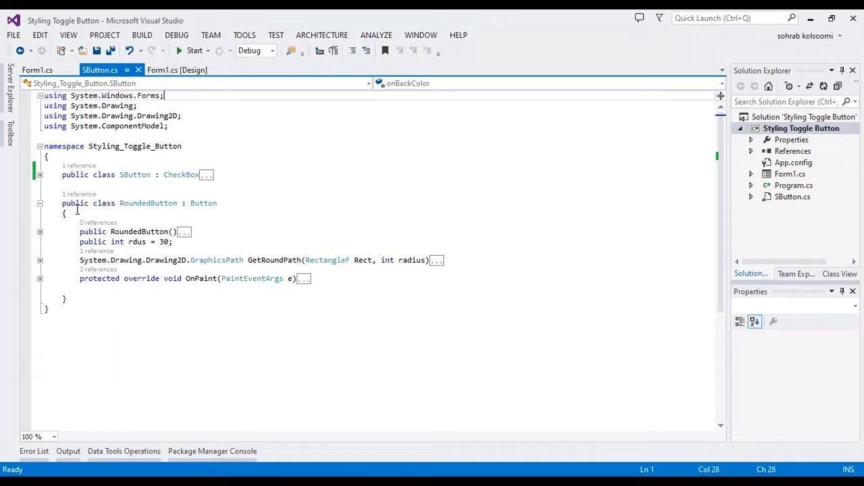
mouse_move(150, 206)
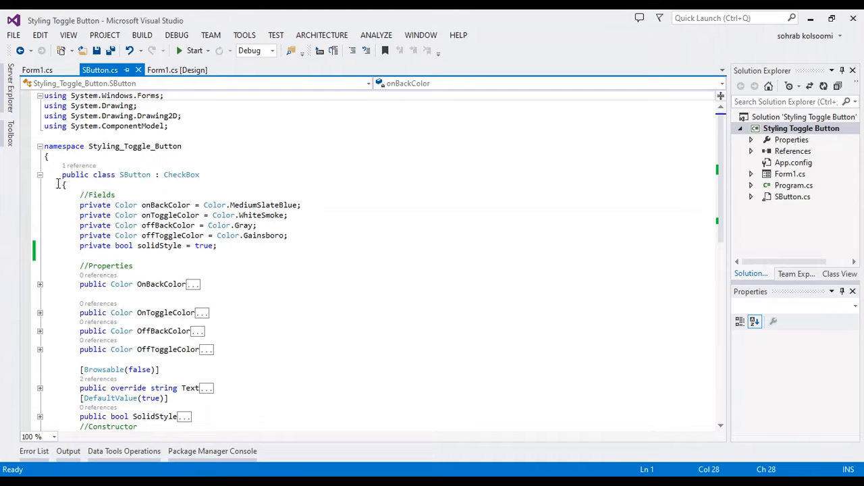
click(40, 175)
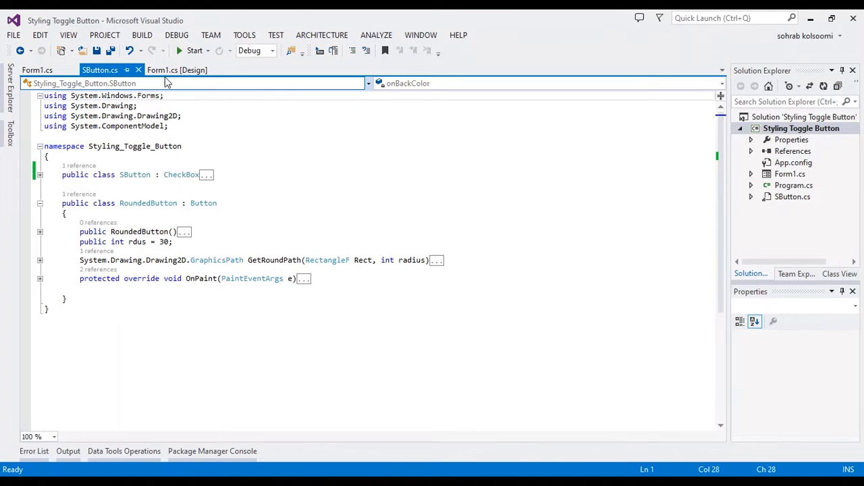
click(174, 70)
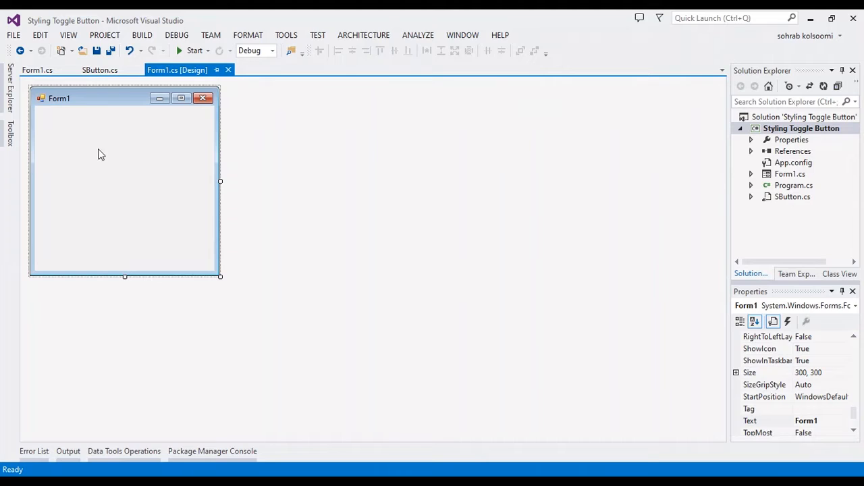
Step: Rebuild the Styling Toggle Button project from its context menu and show the Toolbox controls
click(9, 130)
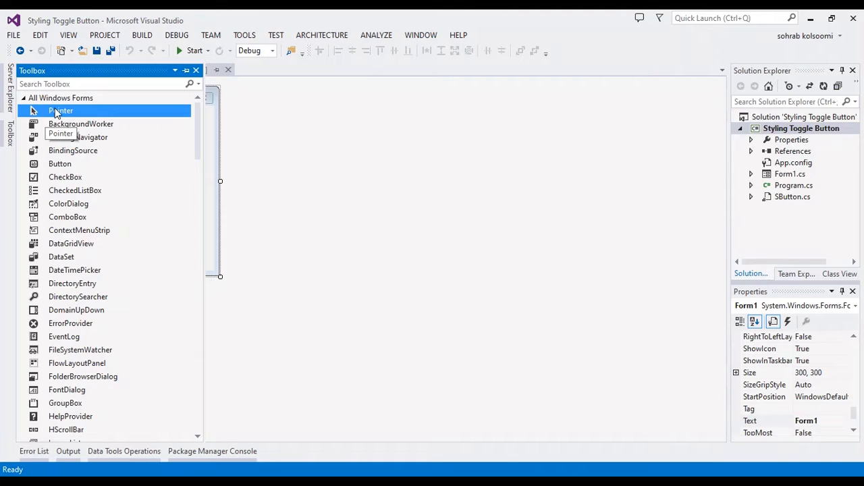
mouse_move(486, 172)
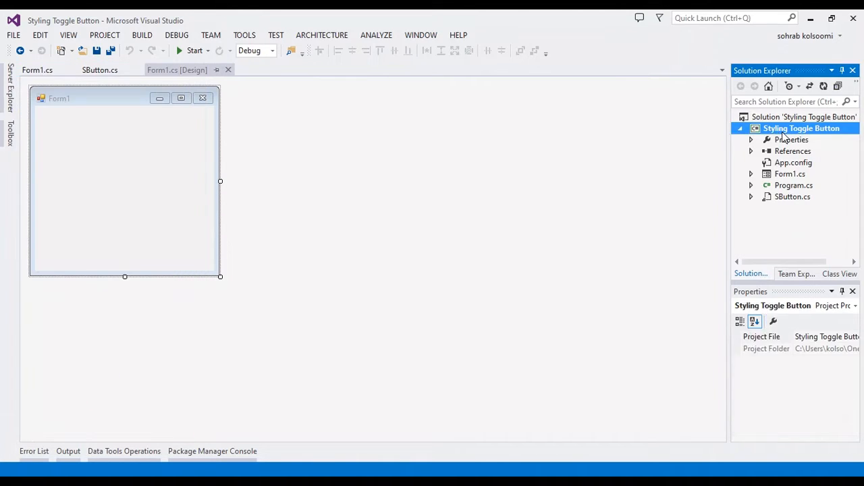
right_click(802, 128)
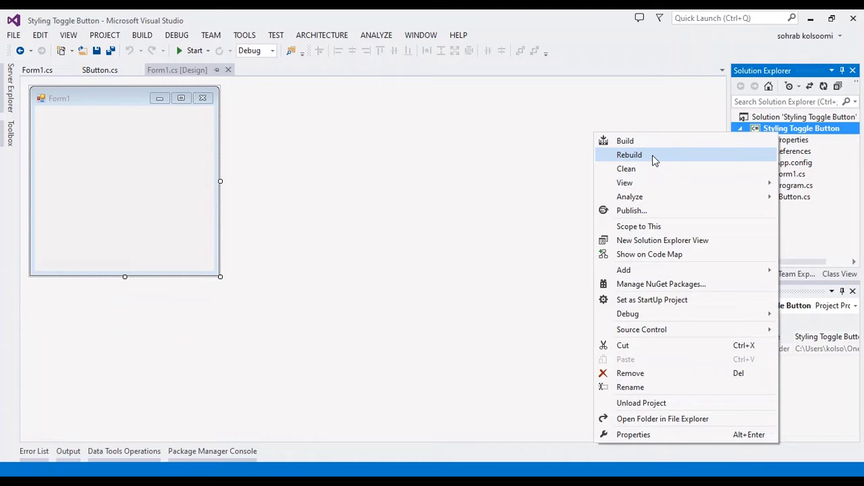
click(629, 154)
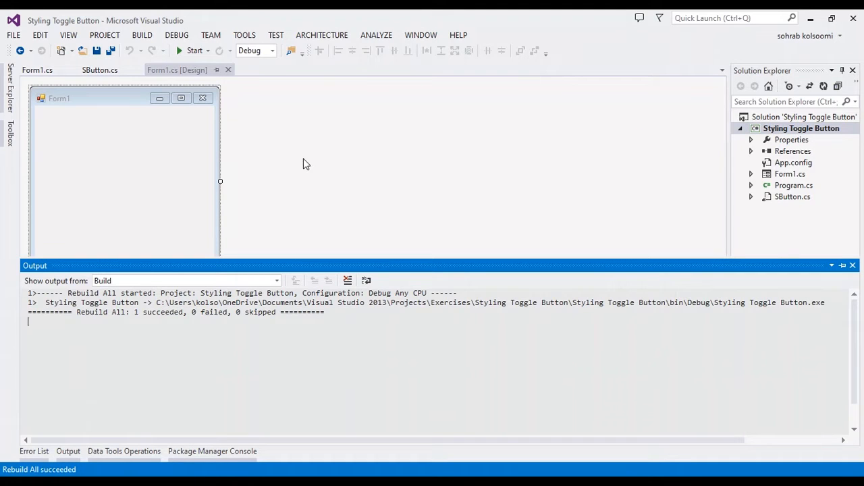
mouse_move(12, 133)
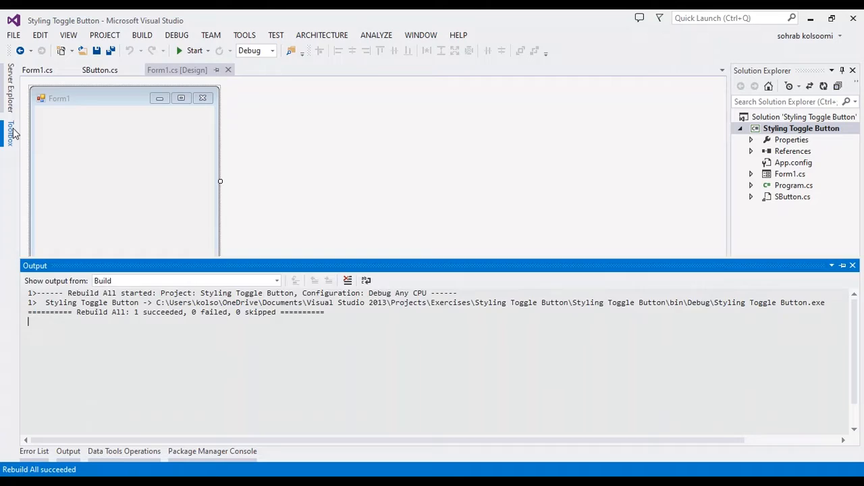
click(8, 133)
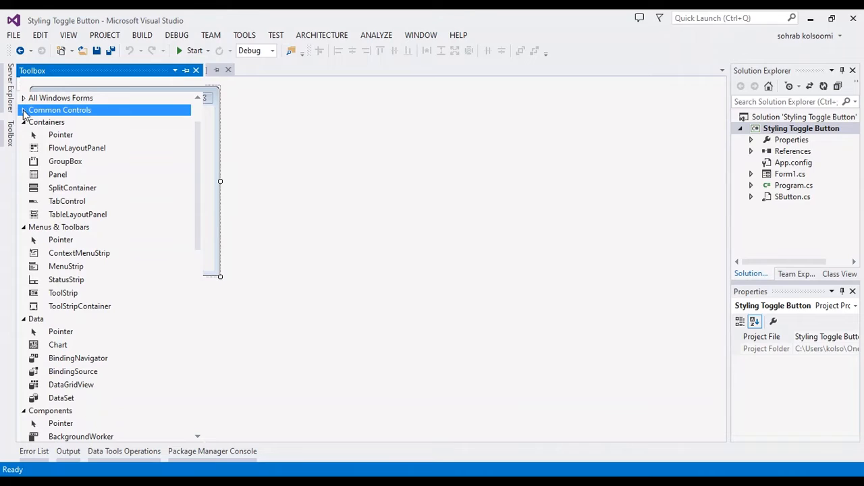
Step: Place the SButton toggle on Form1 and adjust its AutoSize property
click(25, 111)
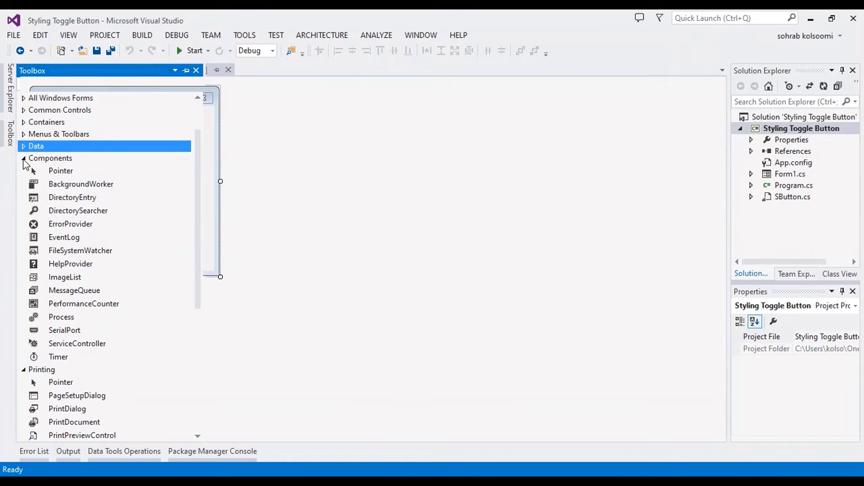
click(23, 158)
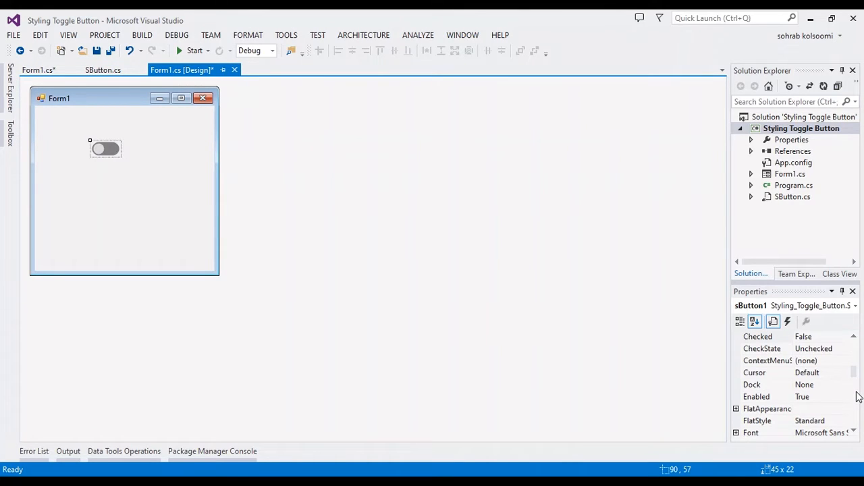
scroll(down, 3)
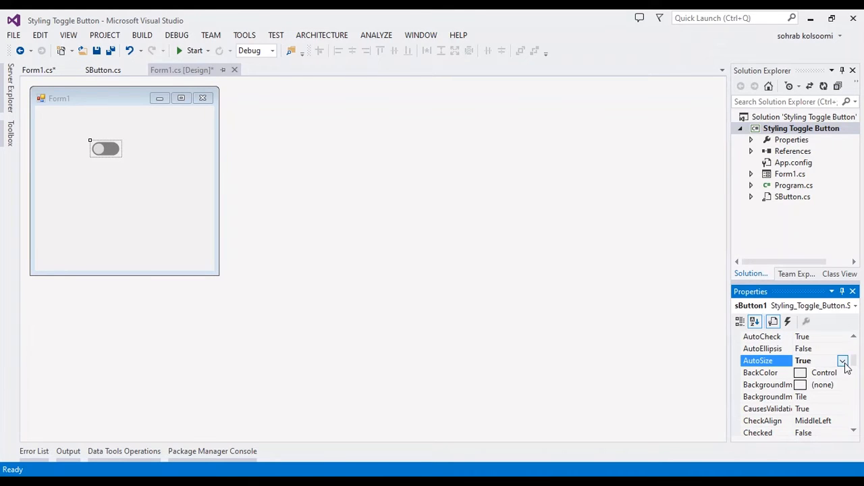
click(844, 360)
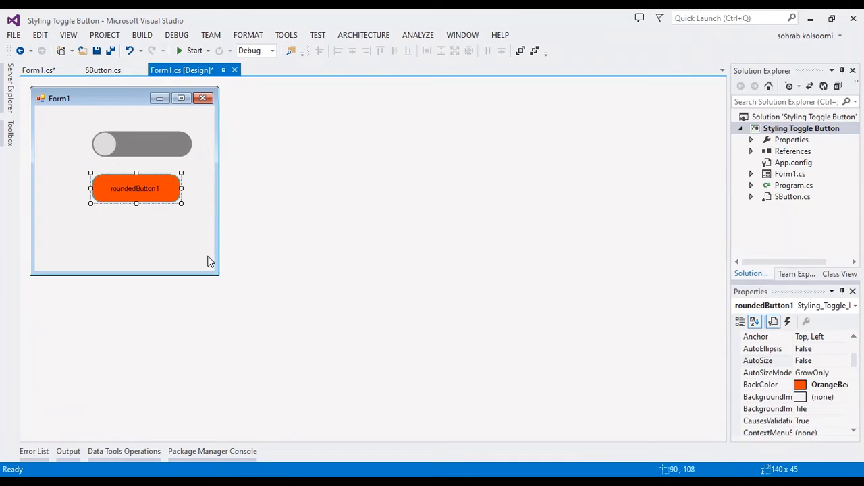
mouse_move(154, 219)
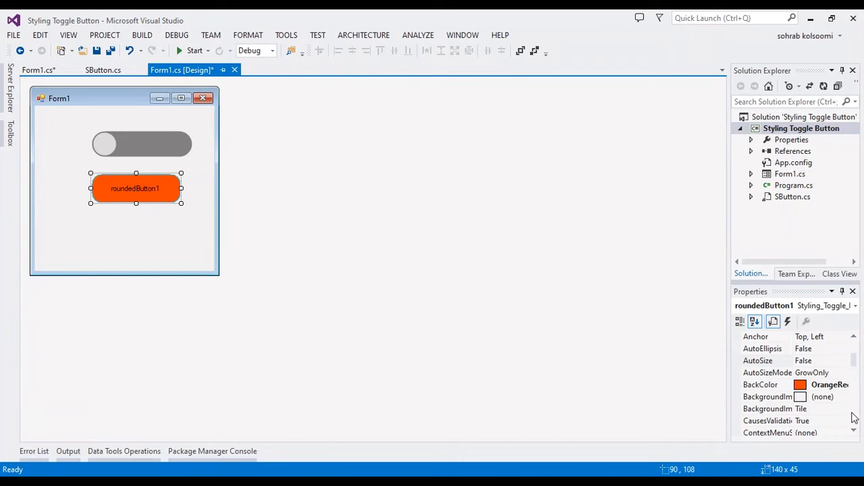
Step: Edit the rounded button's Text property from roundedButton1 to roundedB
scroll(down, 3)
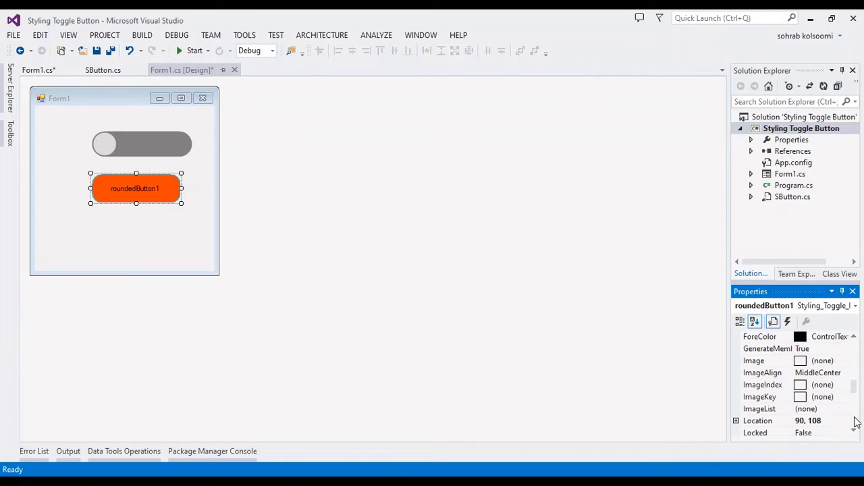
scroll(down, 3)
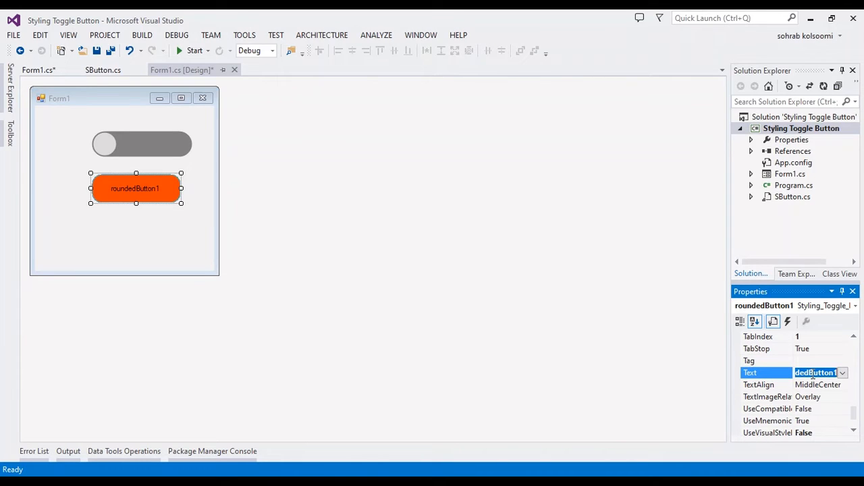
click(818, 372)
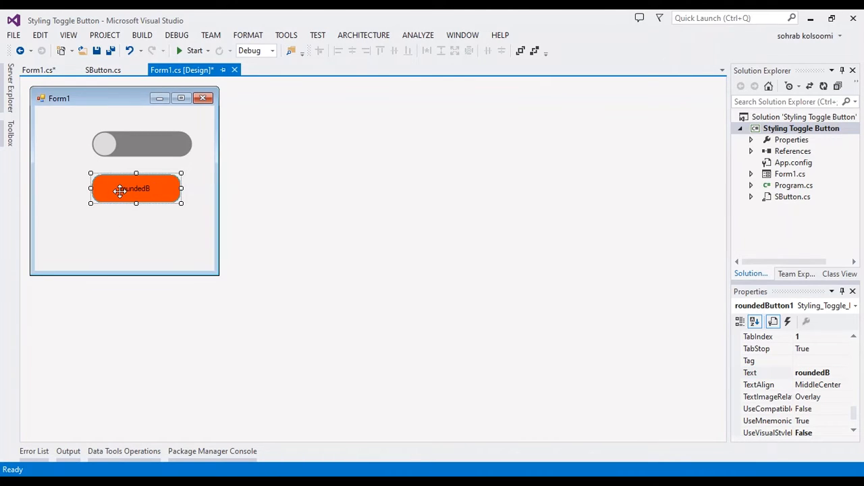
double_click(135, 189)
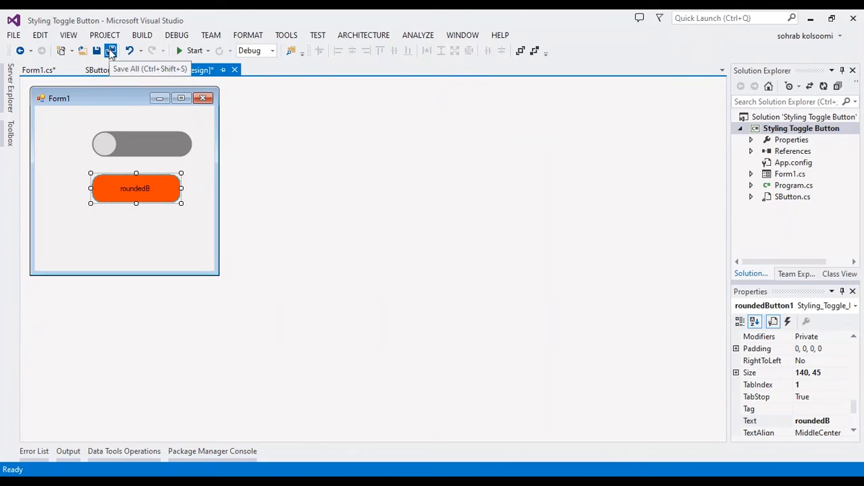
Step: Save all files and start the project so Form1 runs under the debugger
click(109, 52)
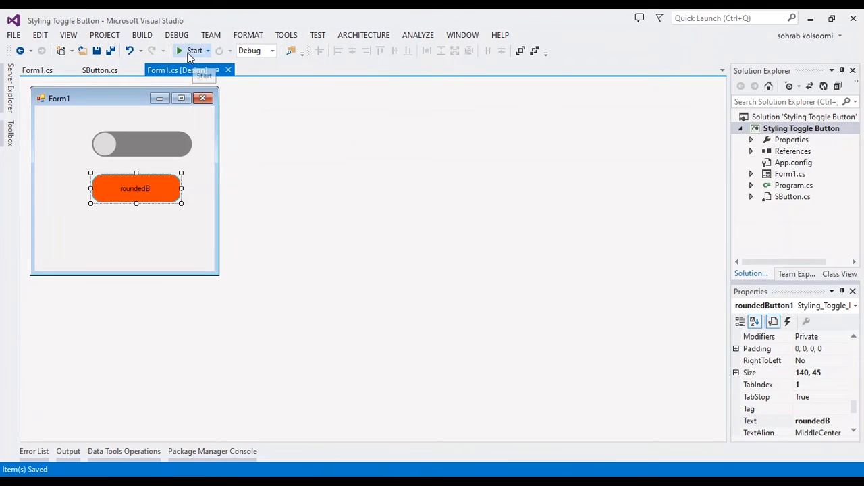
mouse_move(214, 216)
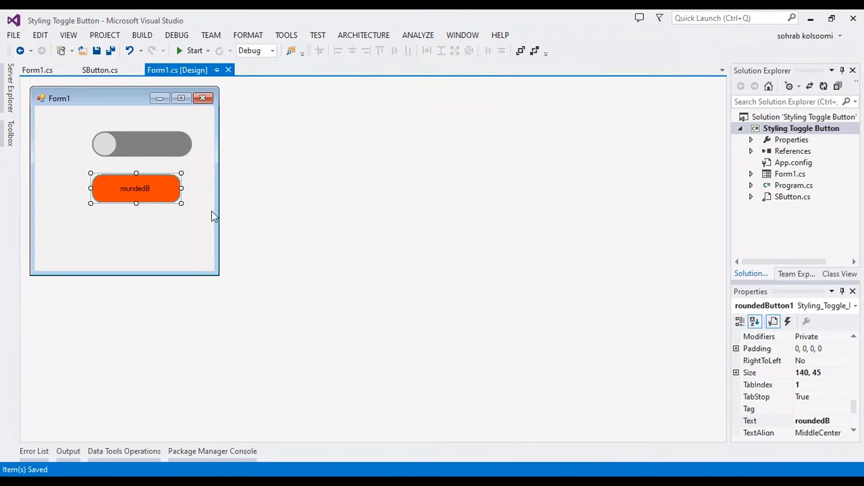
click(194, 50)
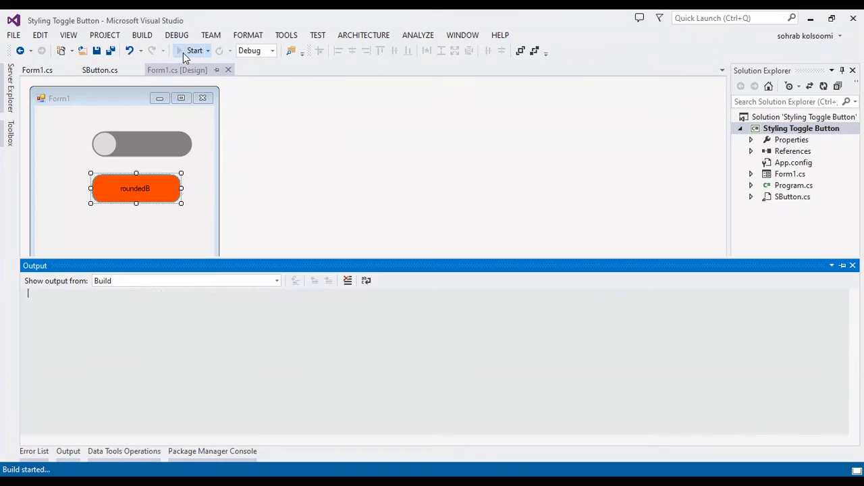
click(194, 51)
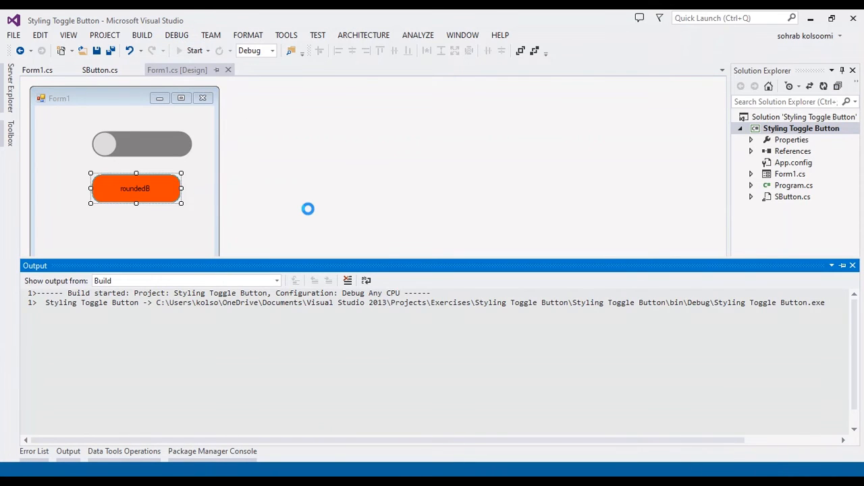
click(194, 52)
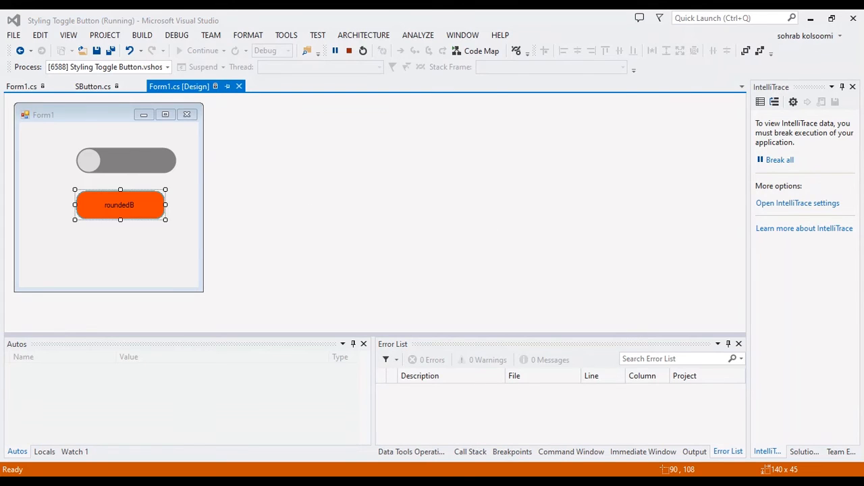
Step: Switch the toggle on and back off in the running Form1
click(126, 160)
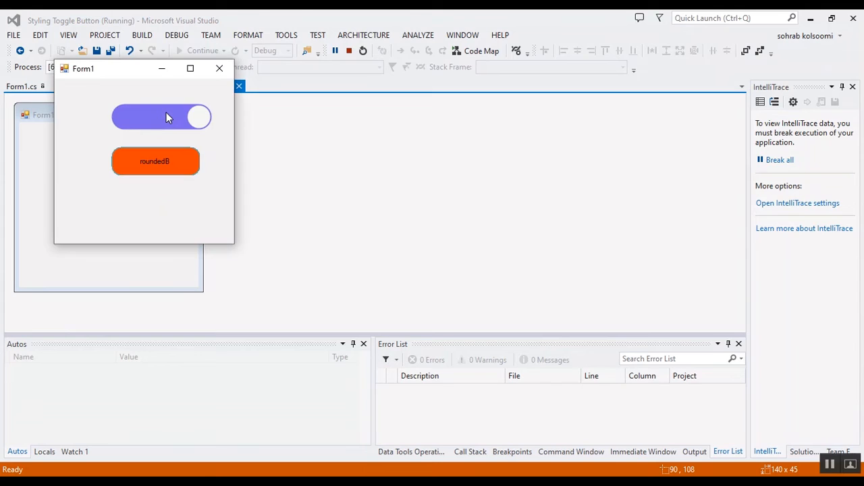
click(162, 116)
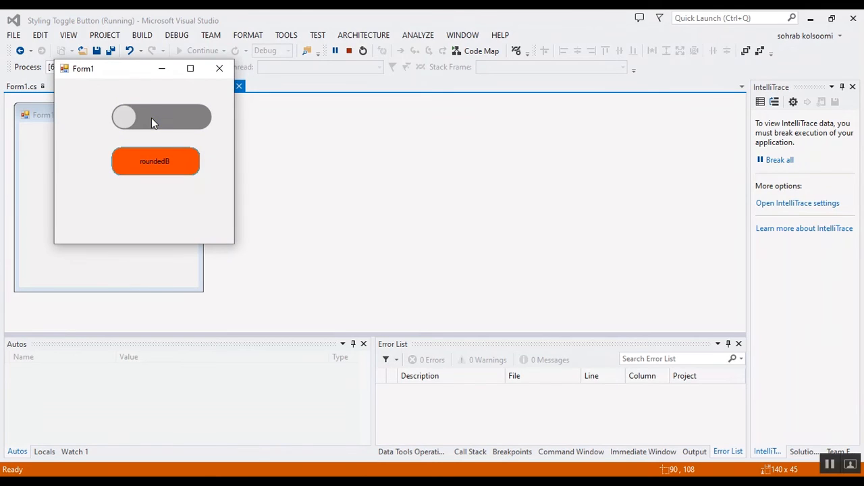
click(160, 116)
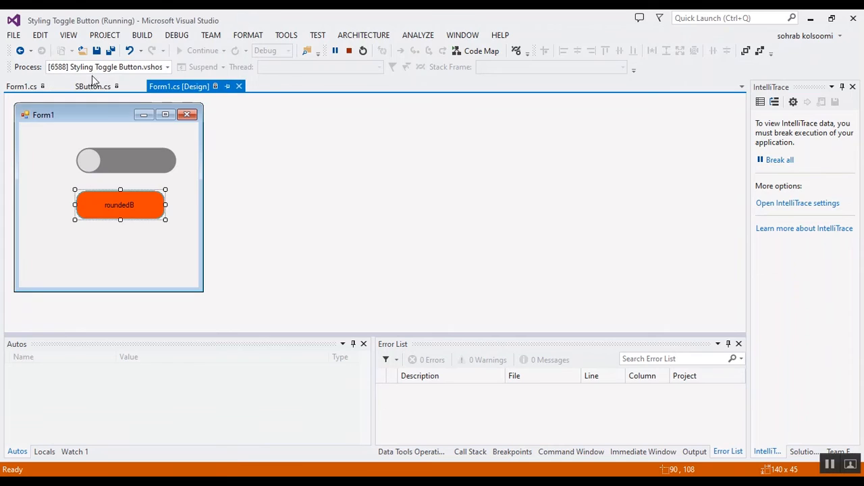
Step: Create a roundedButton1_Click handler, try the button, and stop debugging
double_click(119, 205)
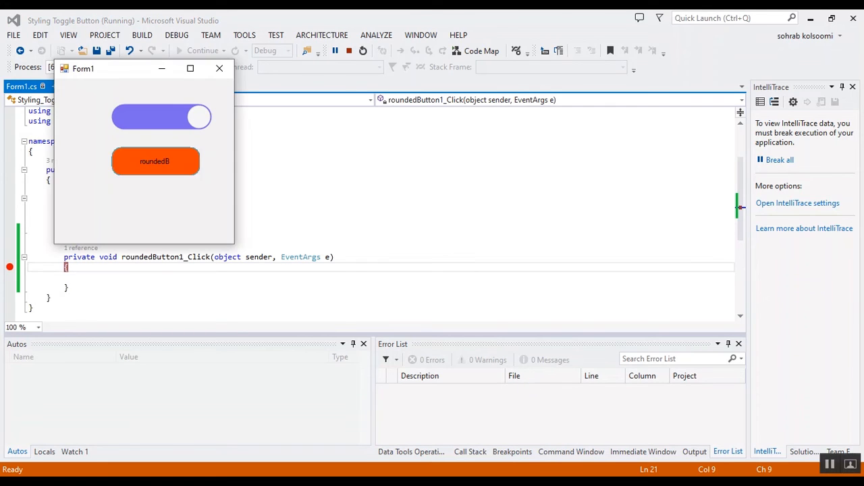
click(218, 67)
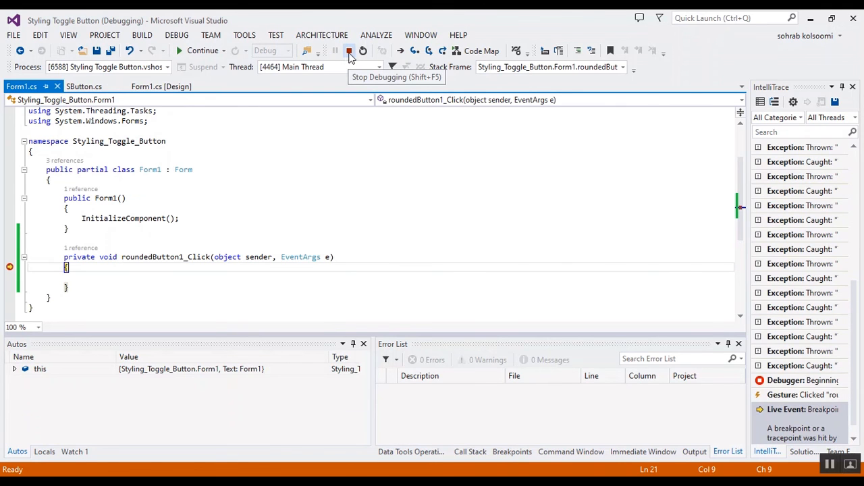
click(341, 51)
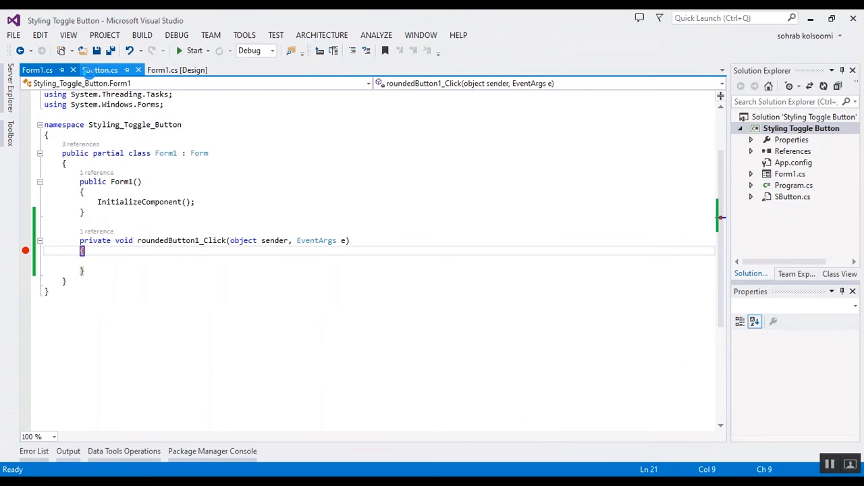
Step: Review the SButton.cs class code and return to the Form1 designer
click(103, 70)
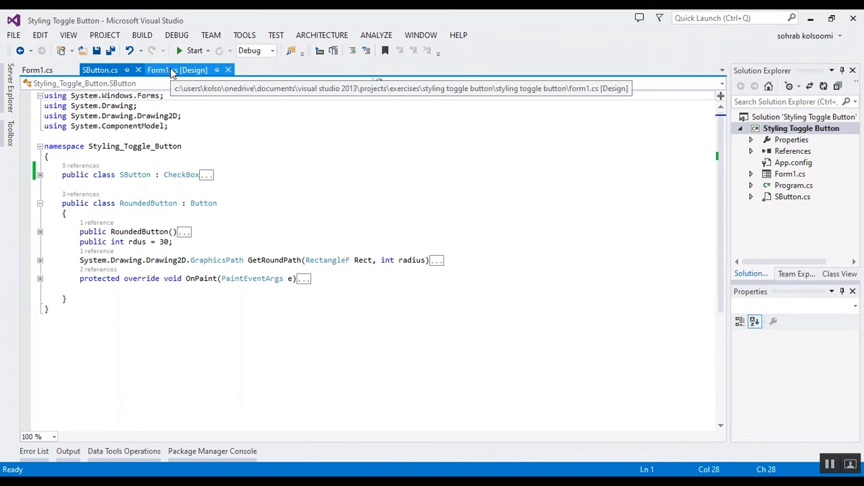
click(162, 70)
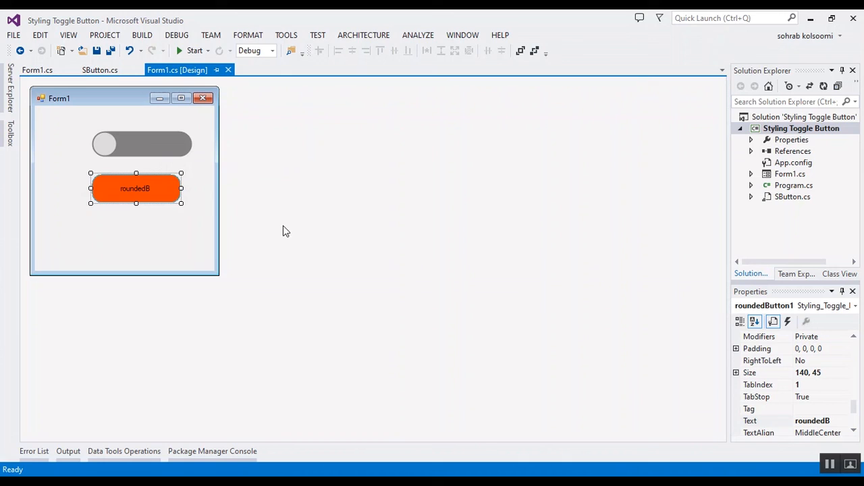
mouse_move(413, 294)
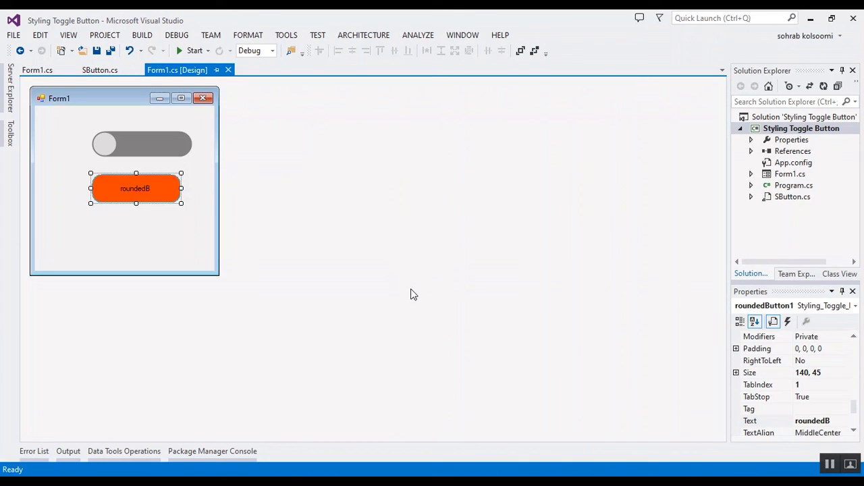
mouse_move(484, 432)
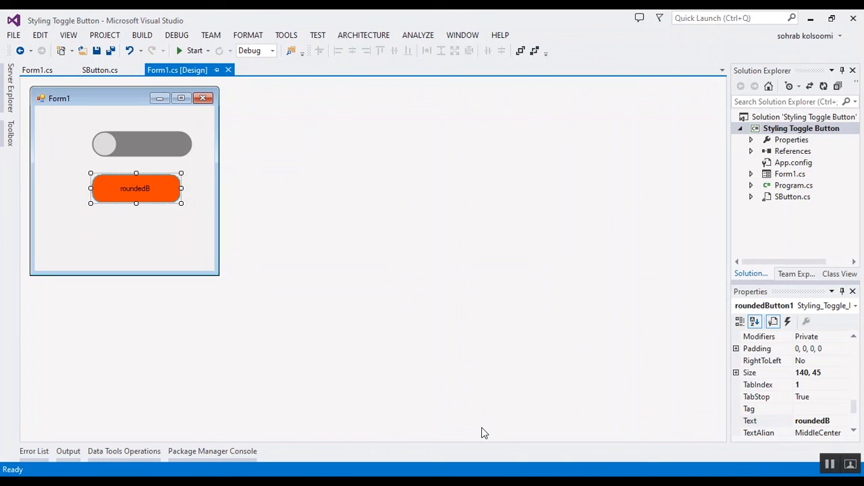